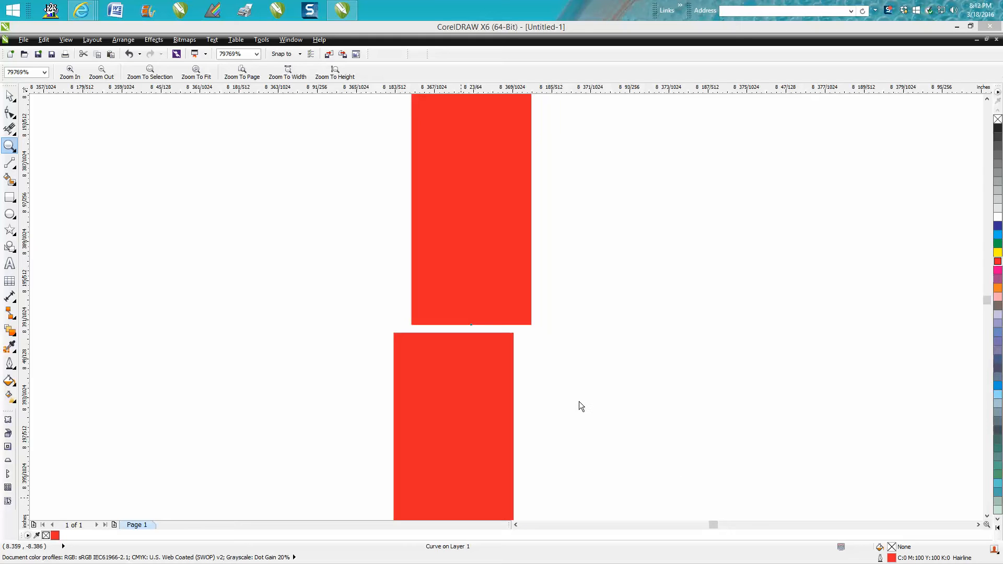
mouse_move(522, 304)
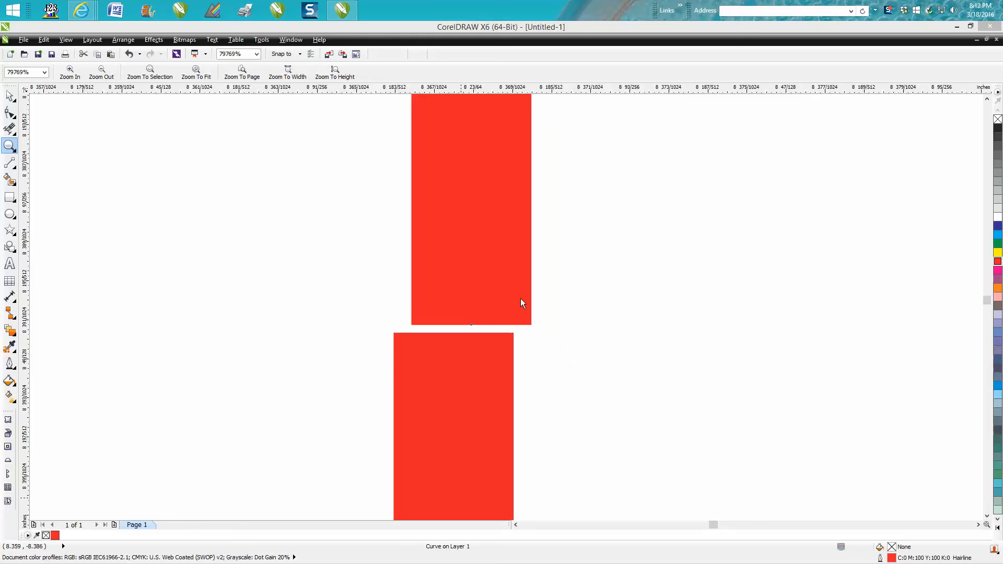
mouse_move(438, 280)
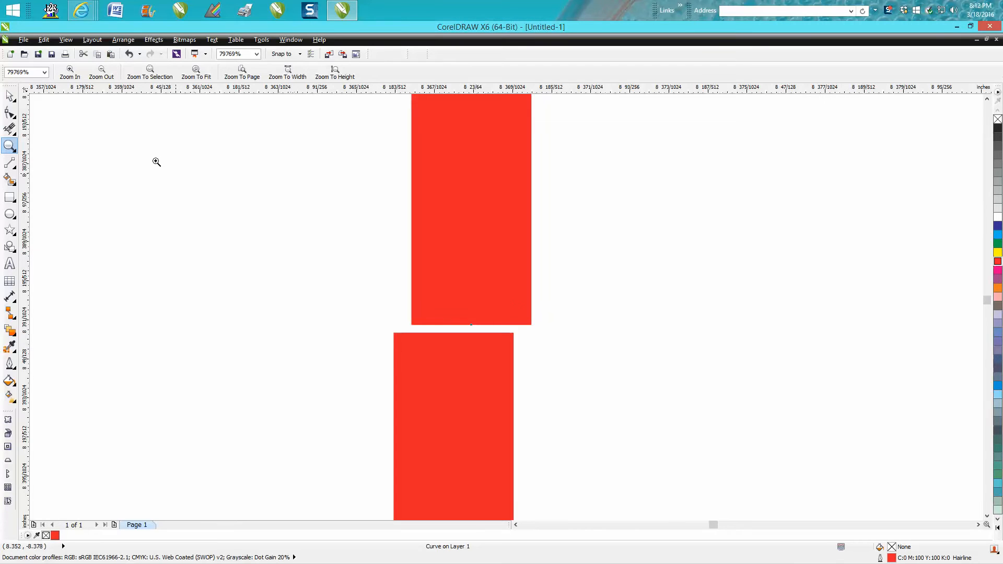
Step: Activate the Pick tool for selecting and moving the rectangles
click(10, 95)
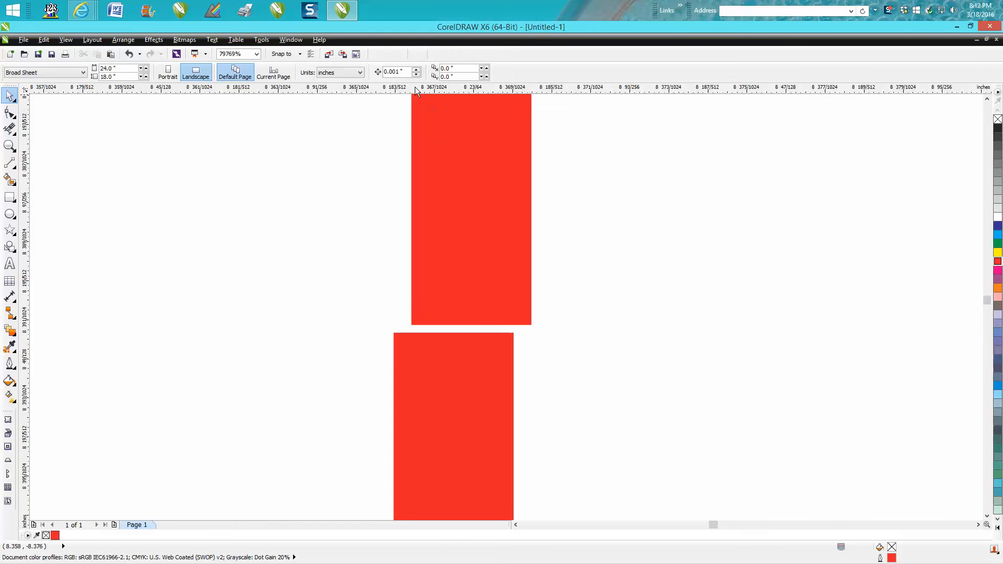
mouse_move(397, 72)
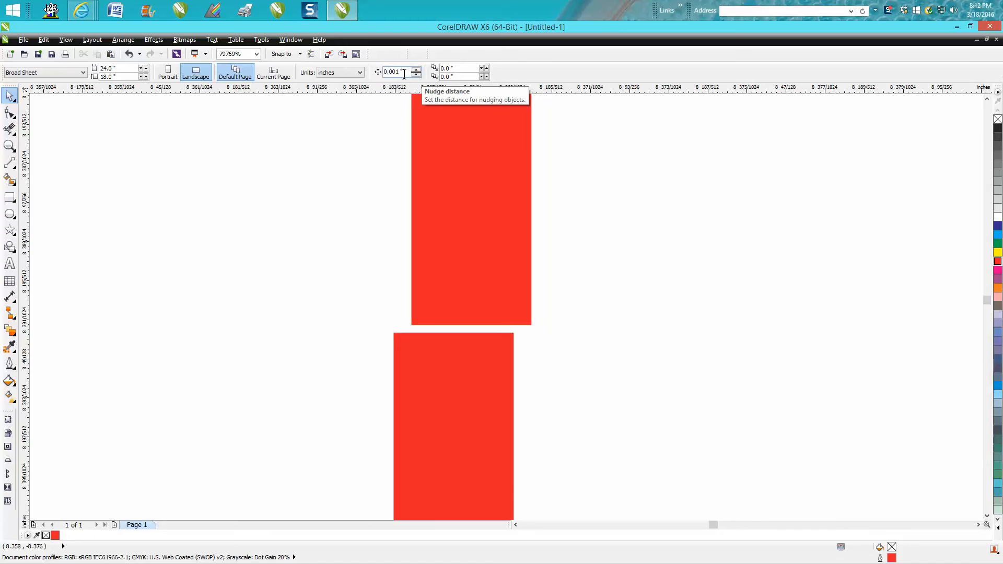
mouse_move(447, 199)
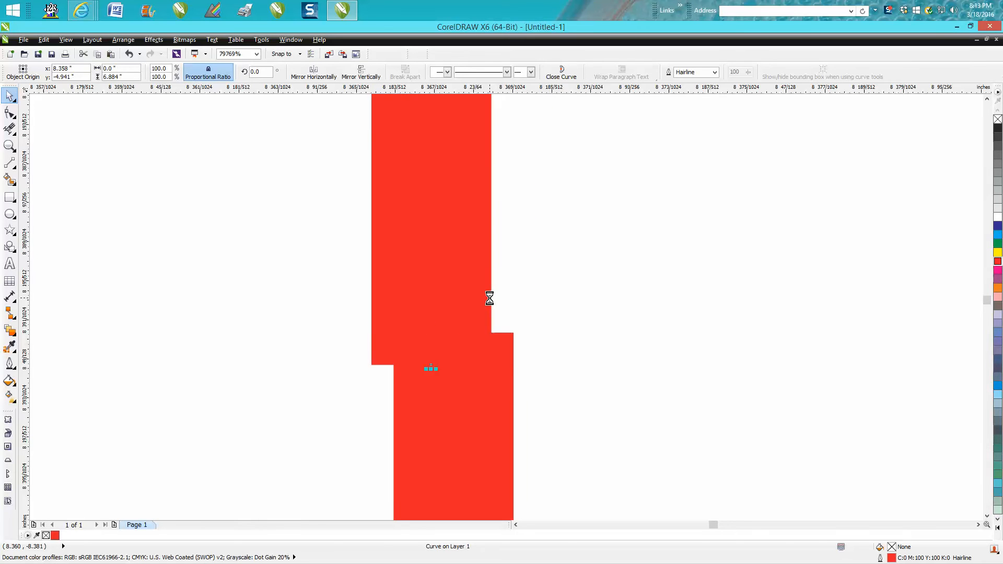
Step: Deselect the upper rectangle, leaving it slightly left of the lower one
click(406, 72)
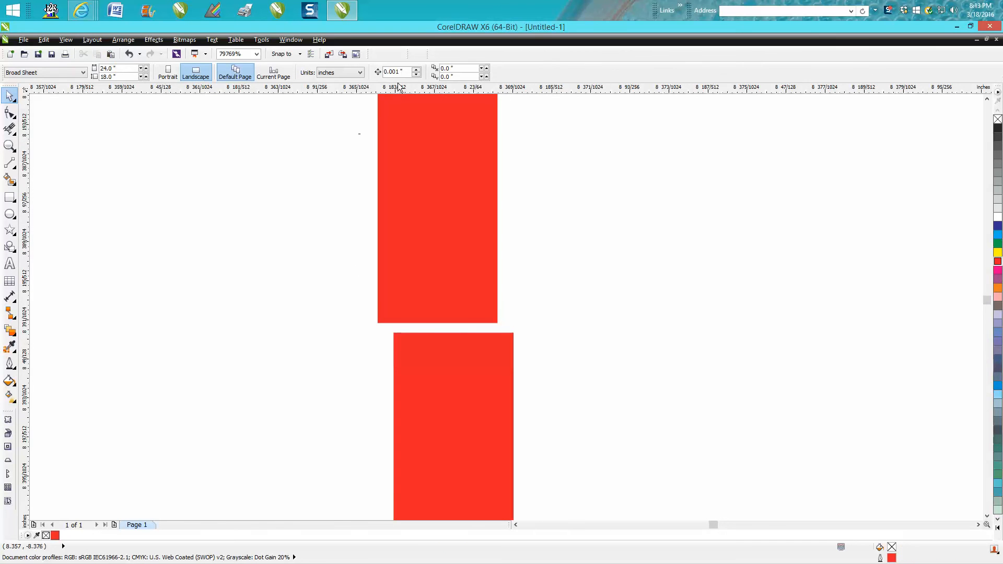
Step: Replace the nudge distance with a tiny value and nudge the upper rectangle flush above the lower
triple_click(394, 73)
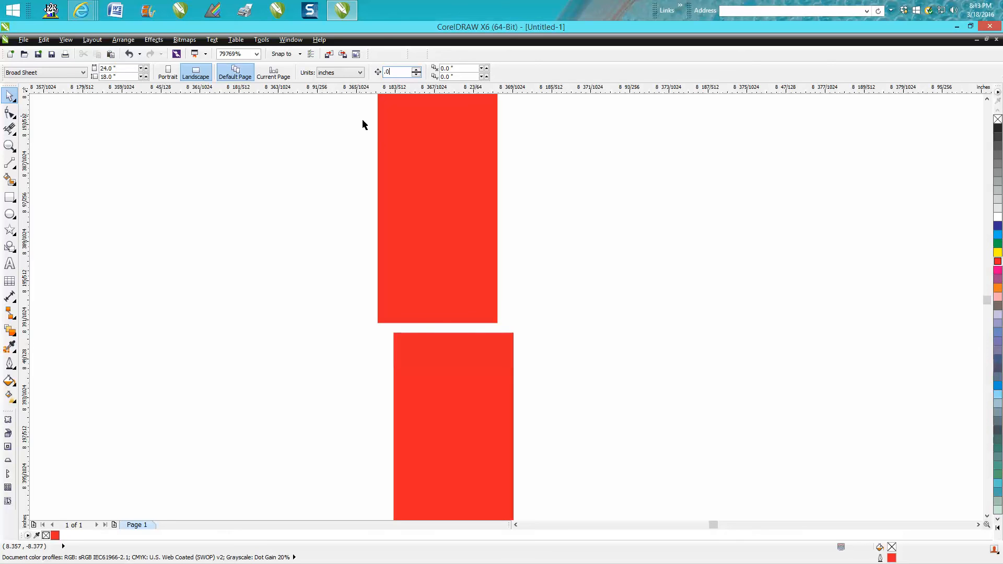
click(437, 208)
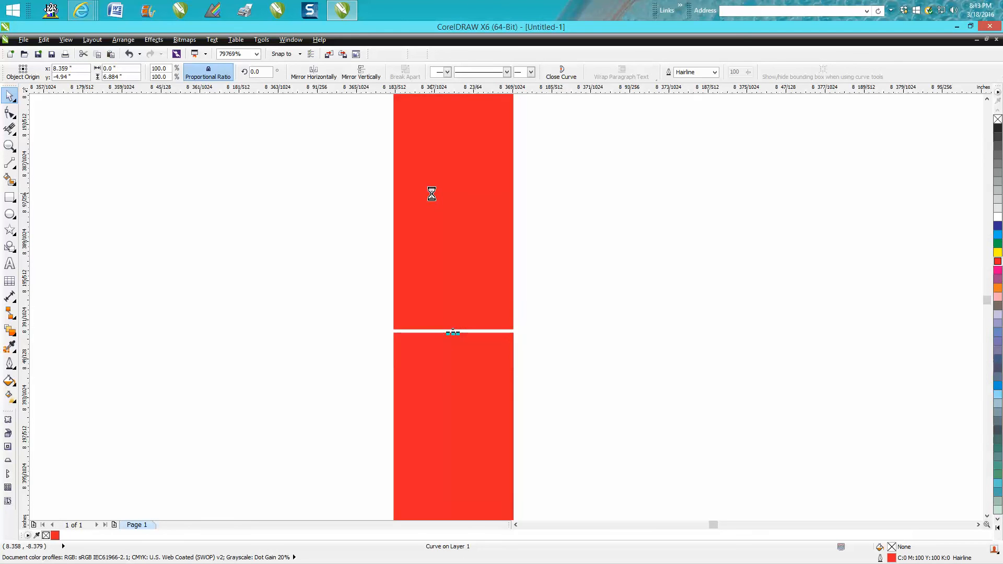
click(9, 147)
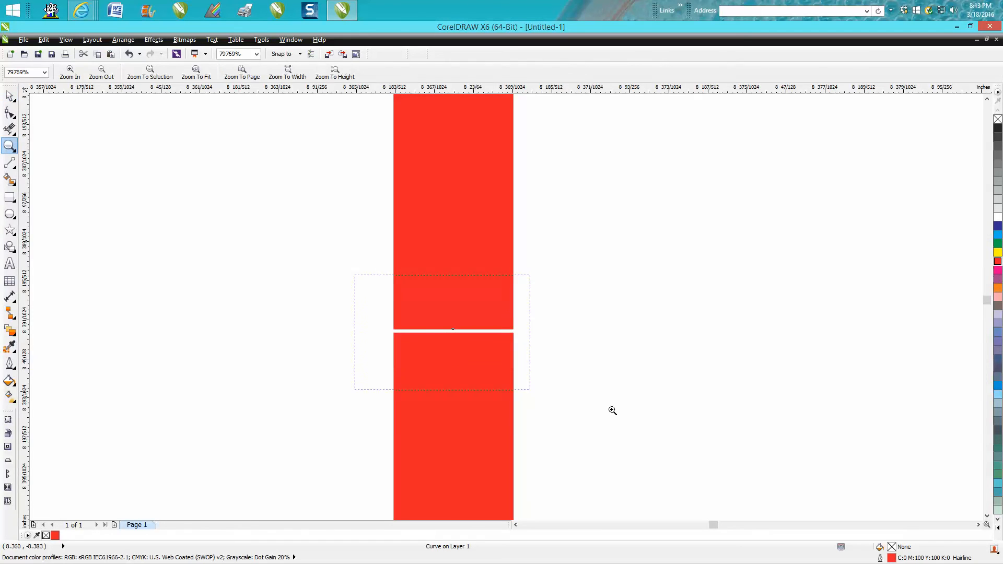